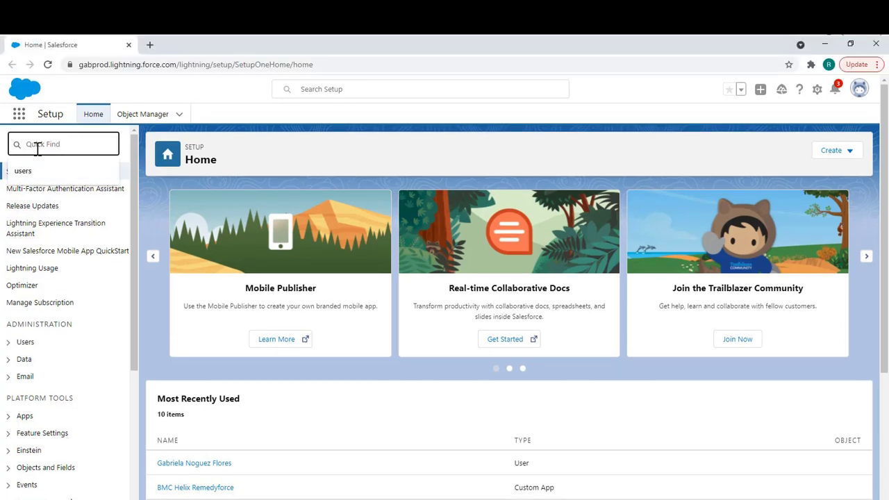
Step: Go to Setup's Approval Processes page listing the active Incident approval processes
left_click(61, 223)
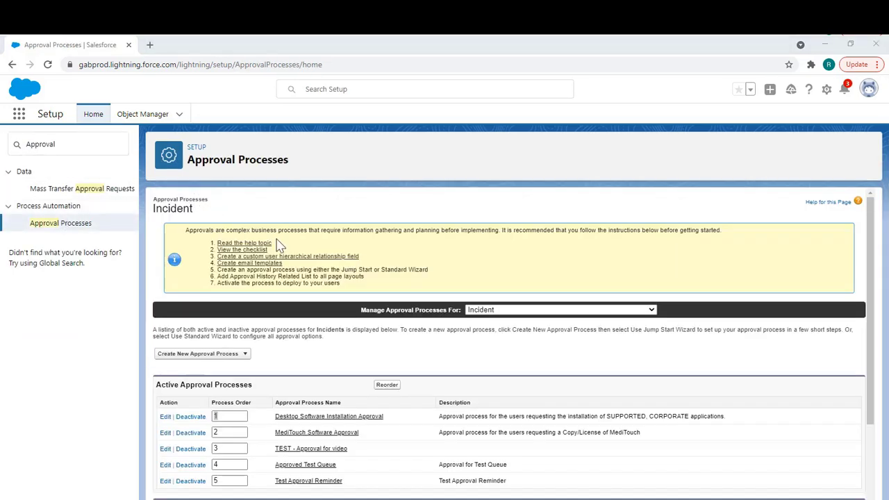
mouse_move(299, 451)
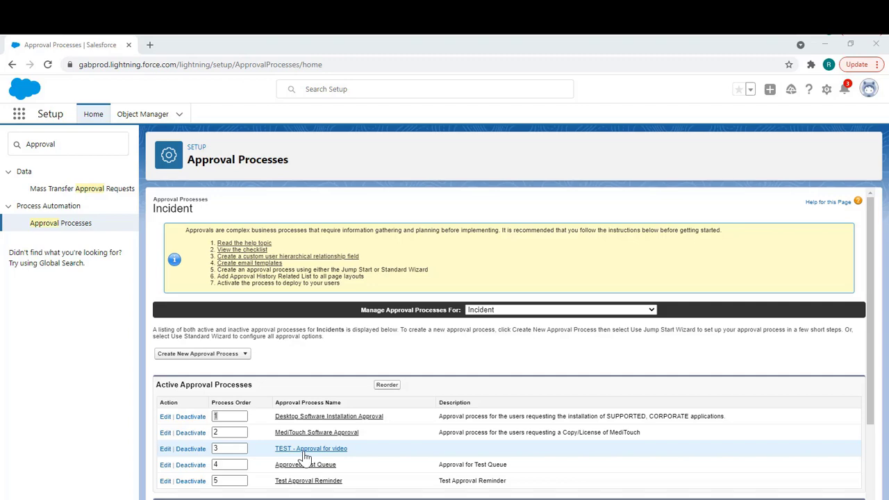
Step: Open 'TEST - Approval for video' and select its 'Automatic Approval VIDEO' entry criteria value
left_click(311, 448)
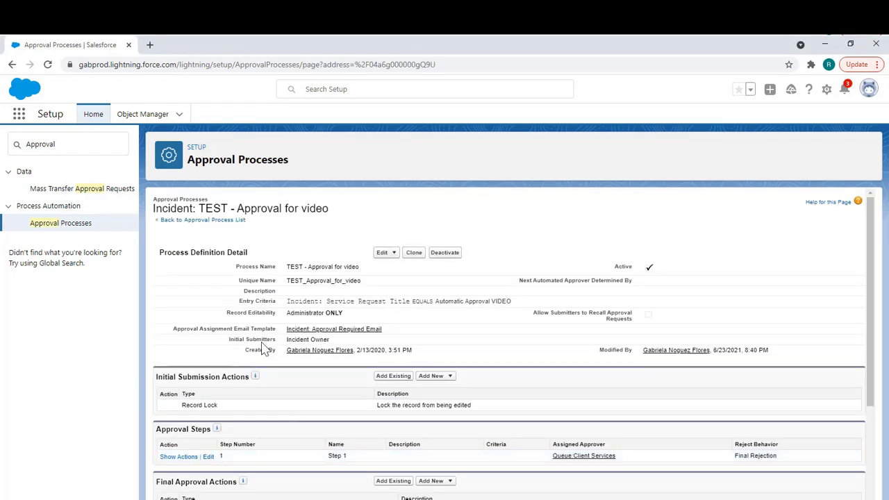
mouse_move(328, 301)
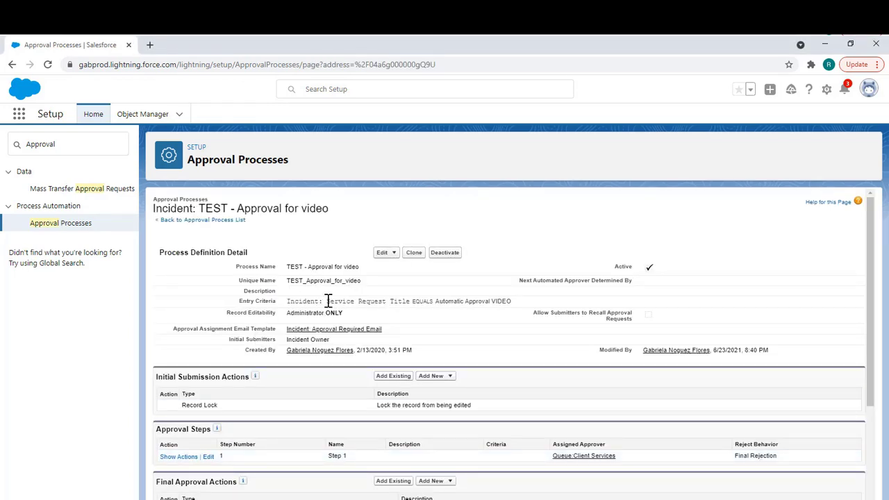
scroll("up", 3)
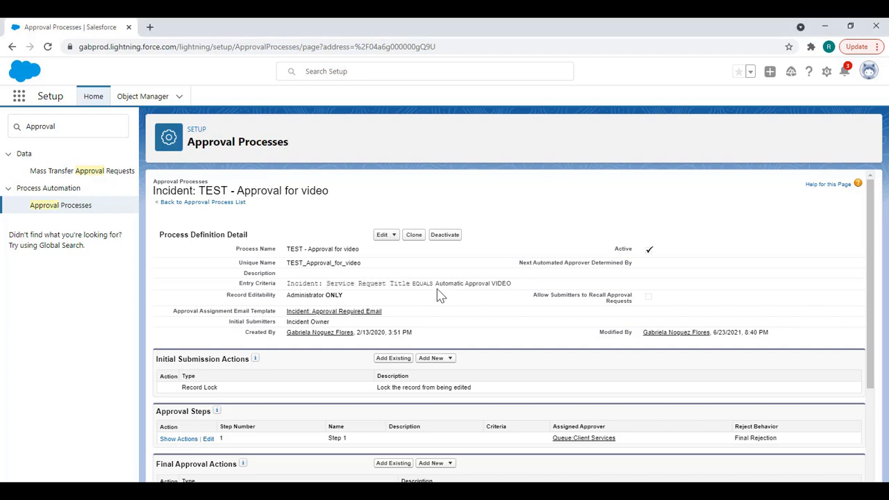
double_click(473, 284)
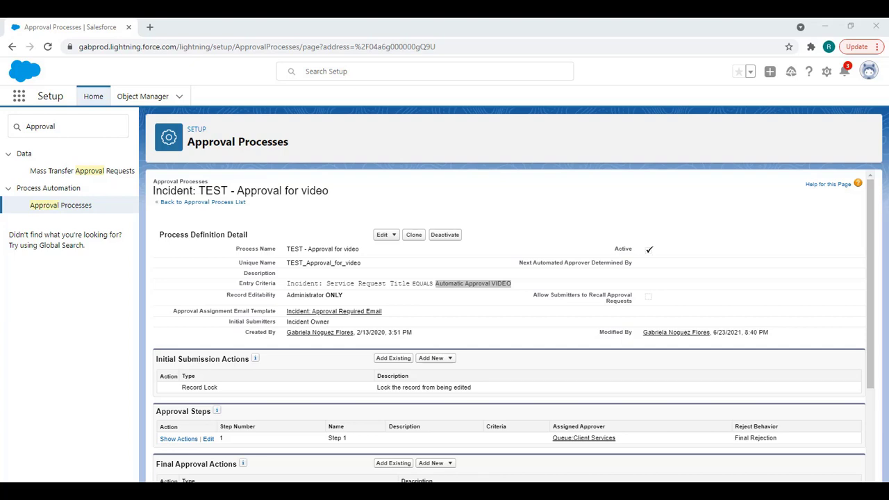
mouse_move(19, 96)
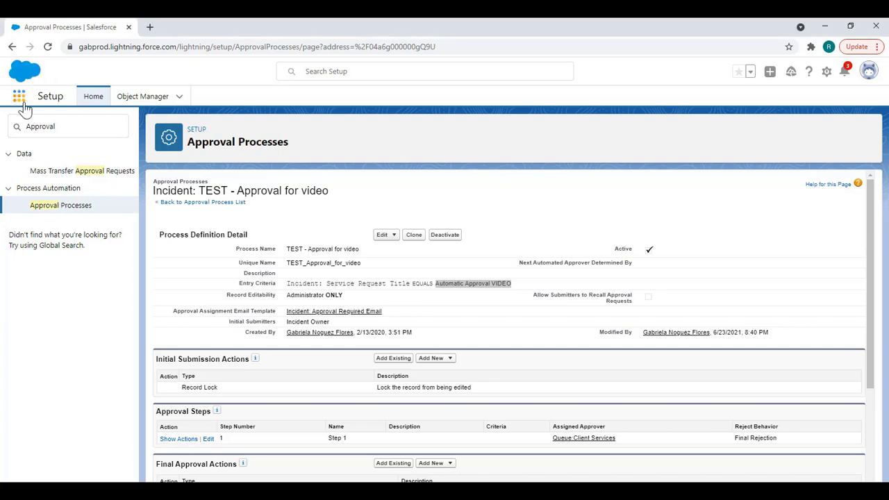
Step: Open Remedyforce Administration, then the 'Automatic Approval VIDEO' request definition under Request Definitions
type("remedyforce ad")
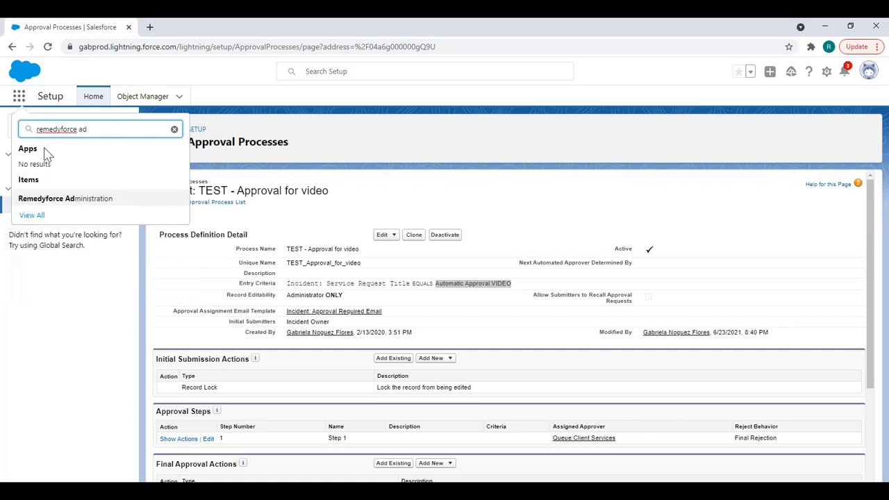
left_click(65, 198)
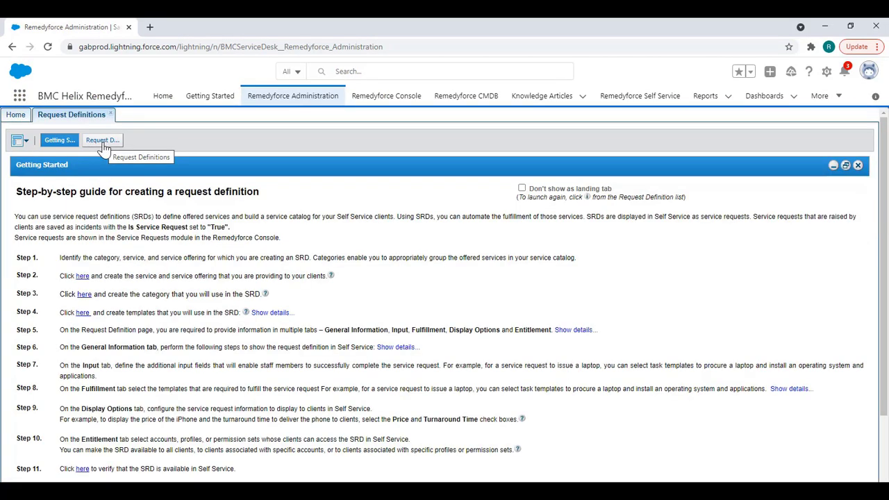
left_click(102, 139)
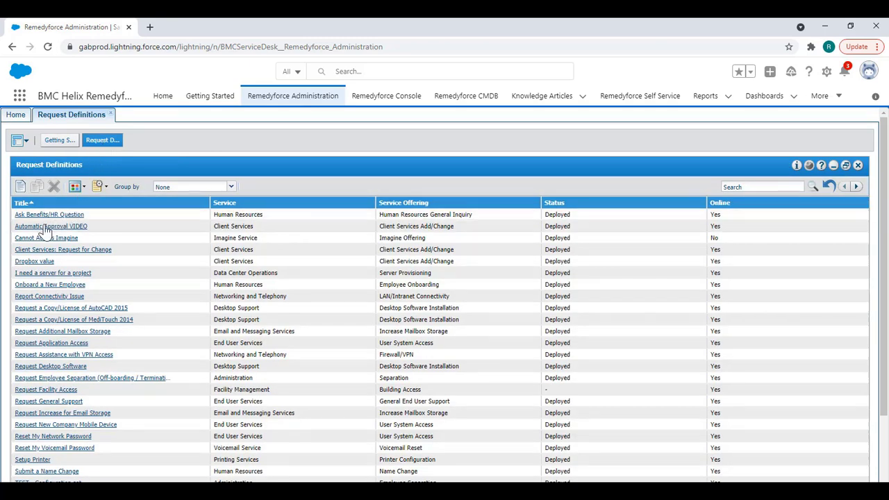
mouse_move(53, 229)
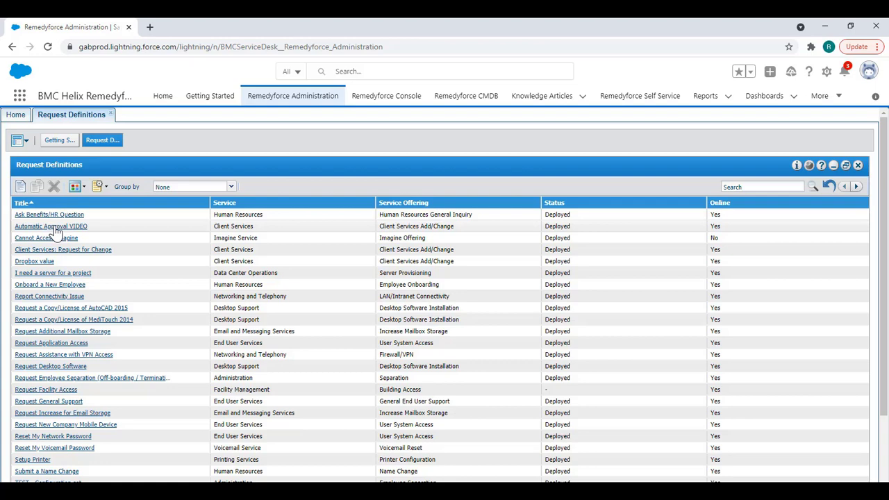
left_click(51, 225)
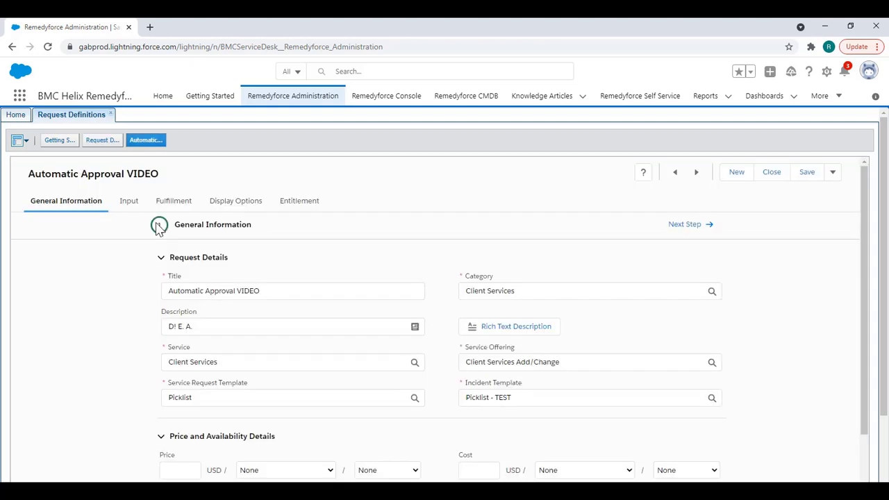
Step: Enable 'Automatically submit for approval' in the definition's Price and Availability Details
scroll("down", 3)
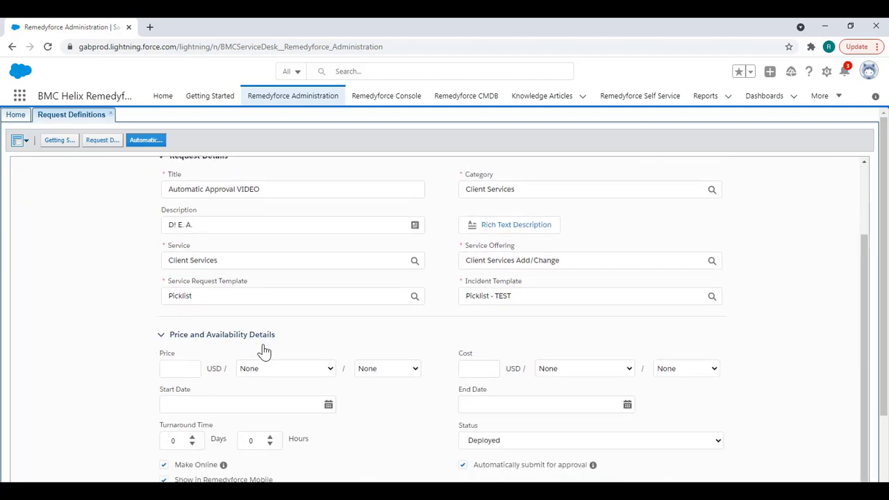
scroll("down", 3)
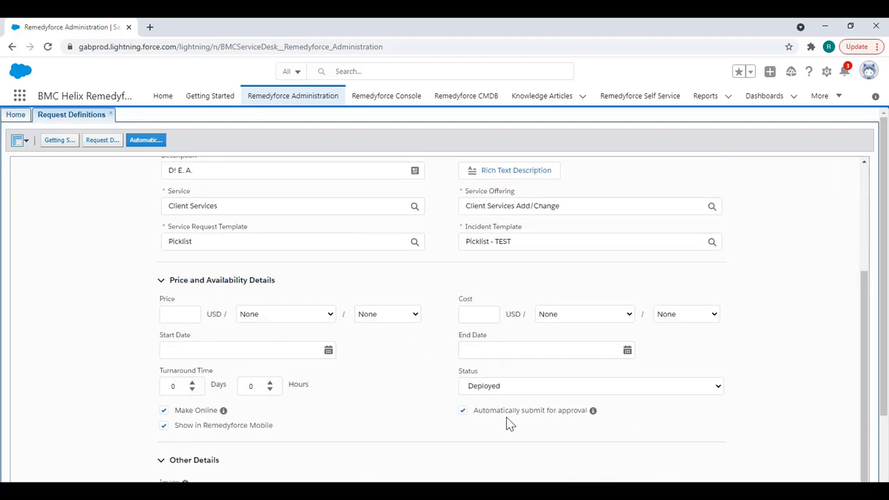
mouse_move(471, 421)
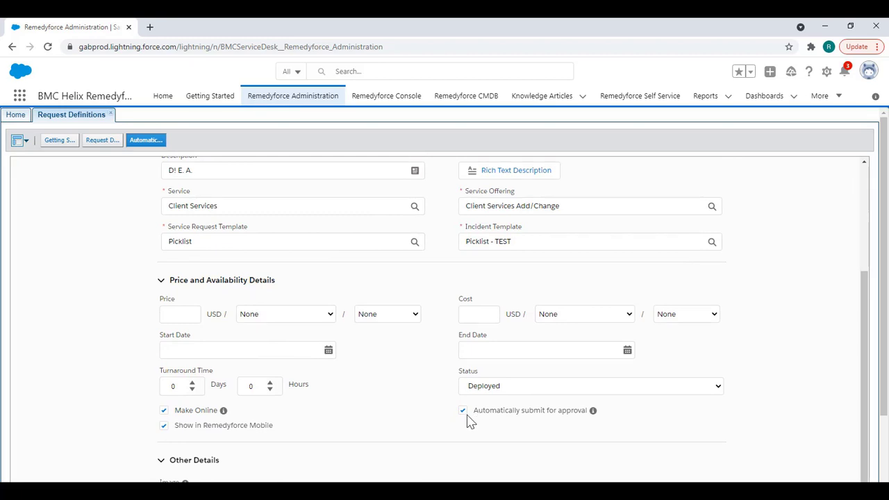
mouse_move(468, 417)
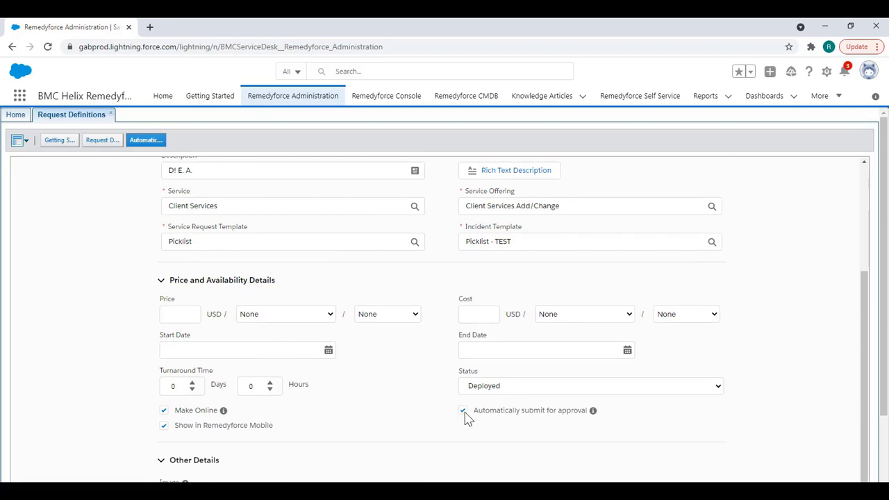
left_click(462, 410)
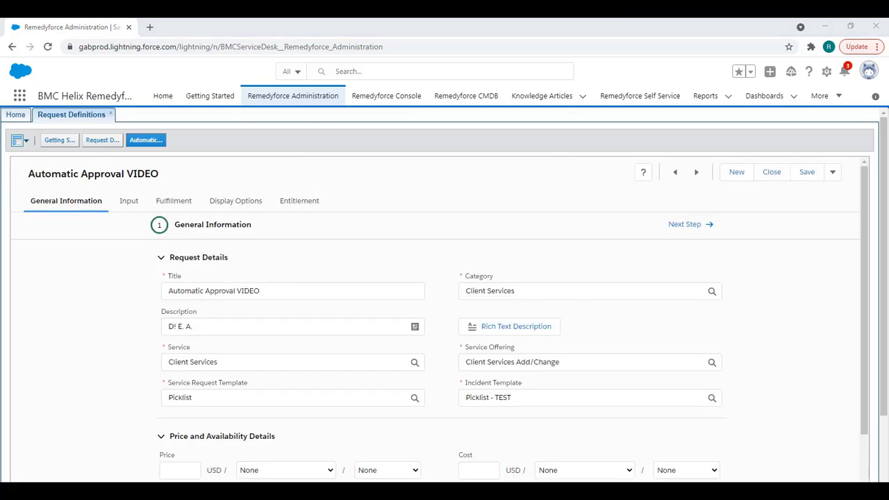
mouse_move(639, 96)
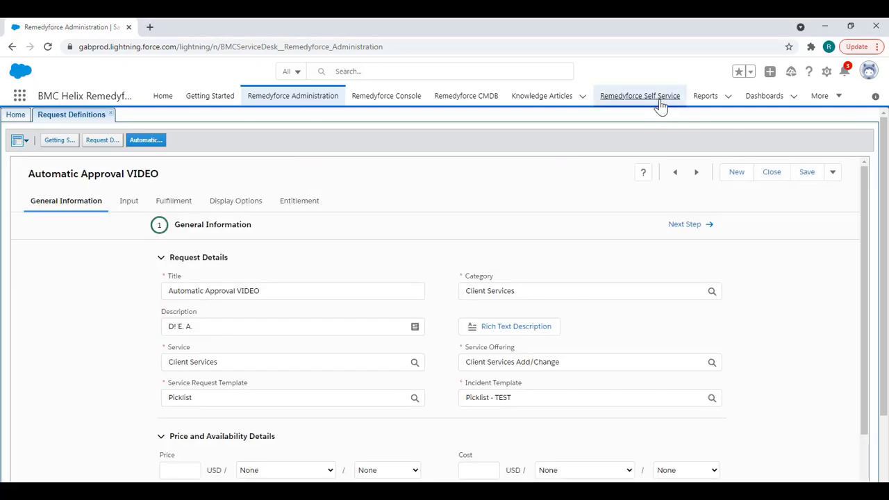
Step: Submit an Automatic Approval VIDEO request from Self Service, creating 00000203, then go to Console
left_click(638, 96)
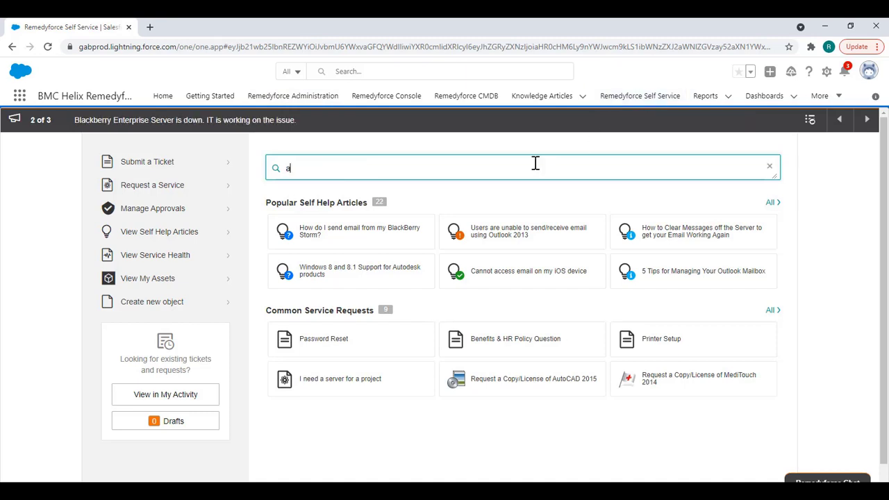
type("utoma")
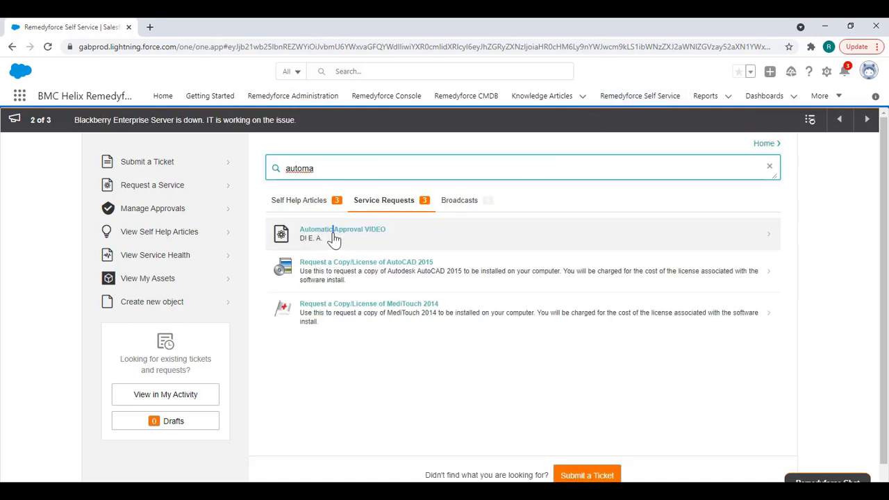
left_click(342, 233)
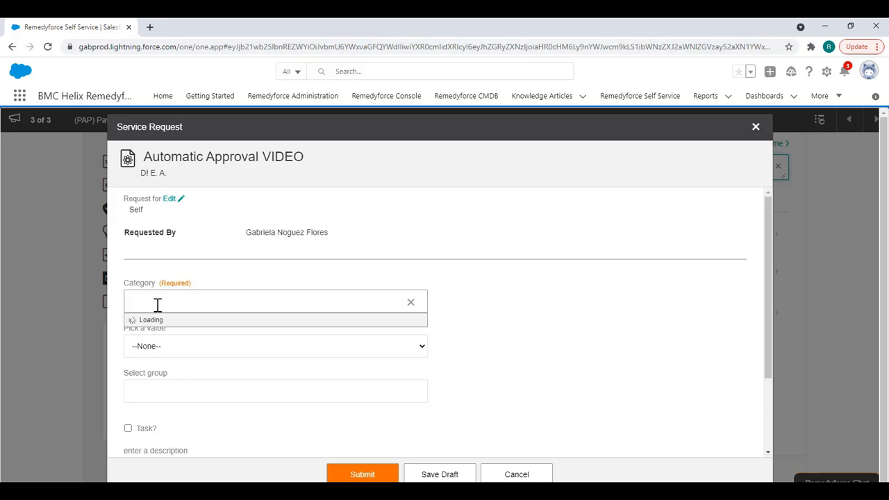
left_click(362, 474)
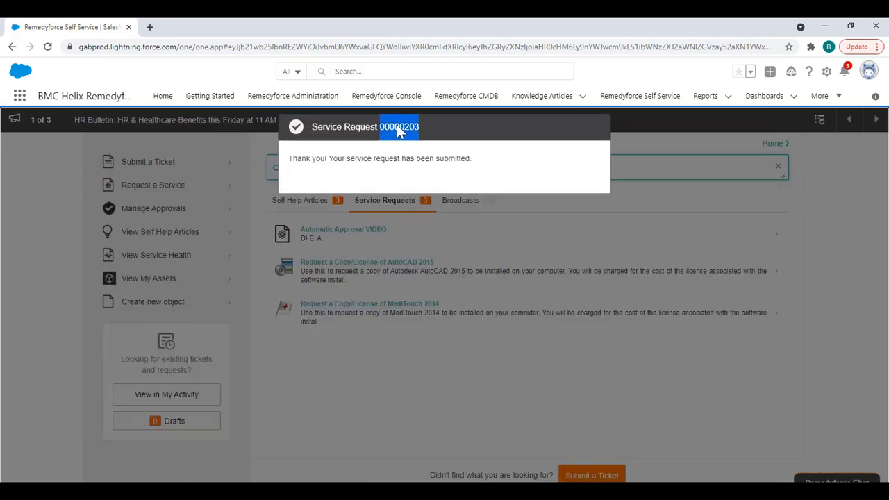
left_click(385, 96)
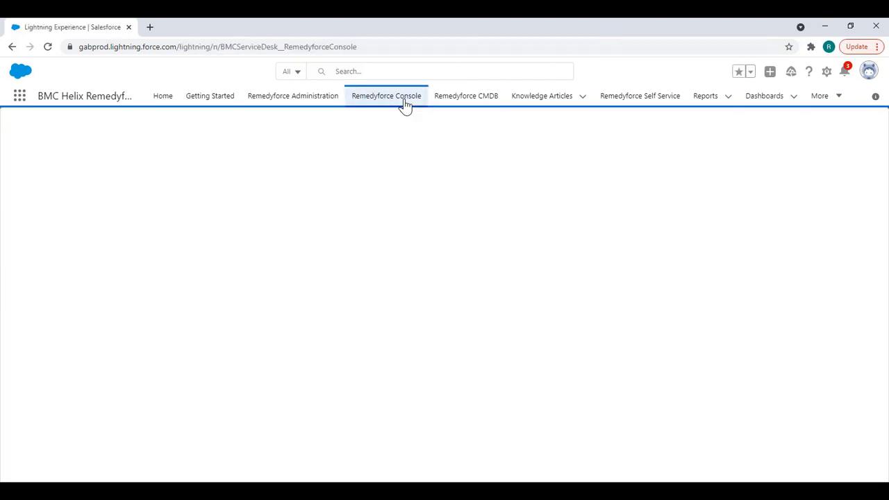
Step: Open SR00000203 and view its Pending first approval step assigned to Client Services
left_click(387, 96)
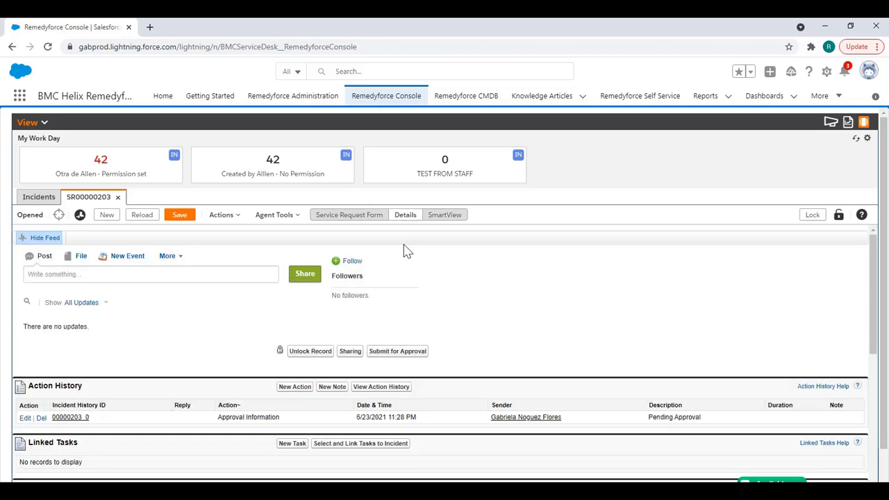
scroll("down", 3)
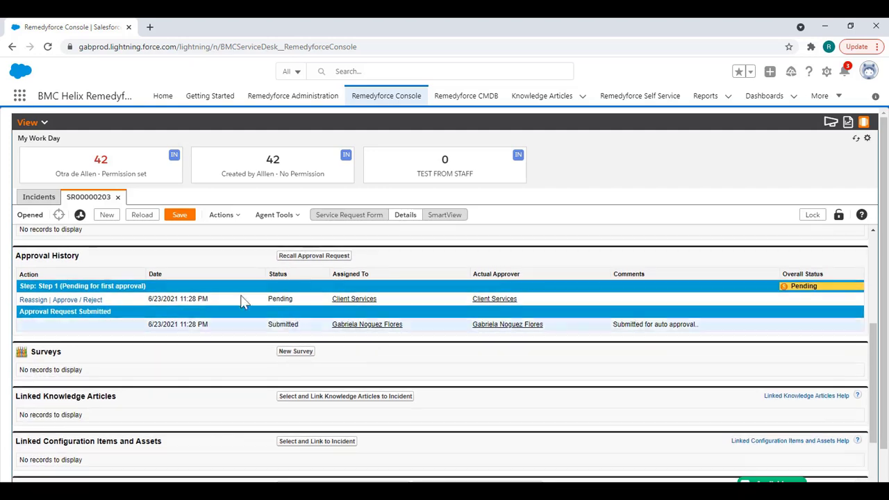